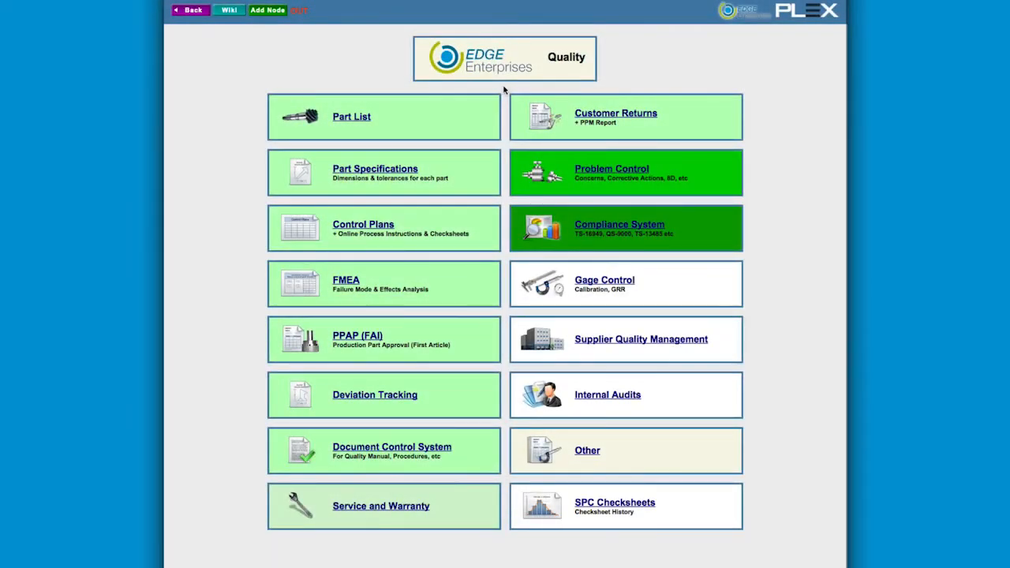
mouse_move(499, 161)
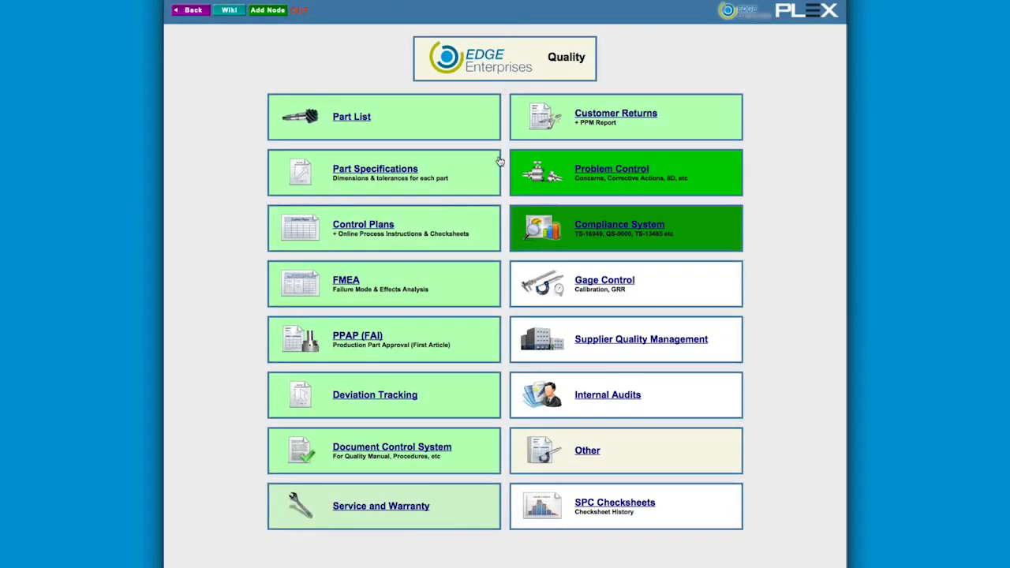
Show the Failure Mode & Effects Analysis list from the Quality menu
click(345, 280)
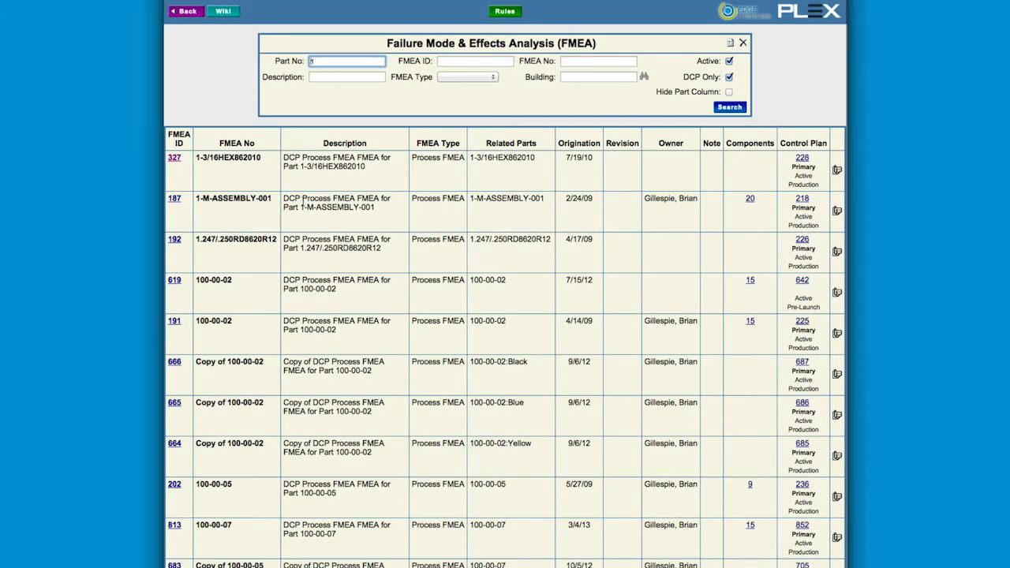
mouse_move(729, 183)
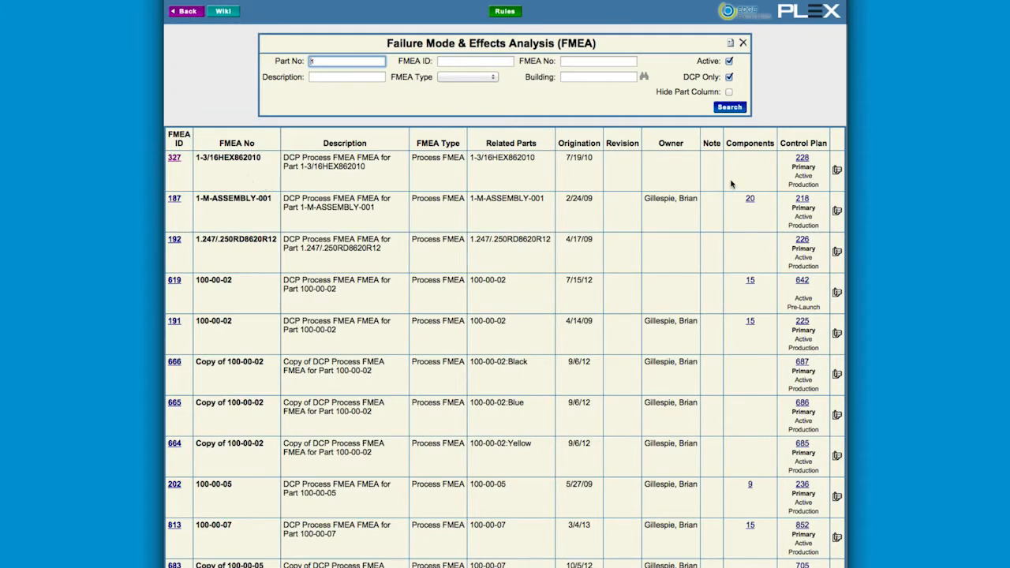
View the 1-3/16HEX862010 control plan and its Receive Material checksheet
click(802, 157)
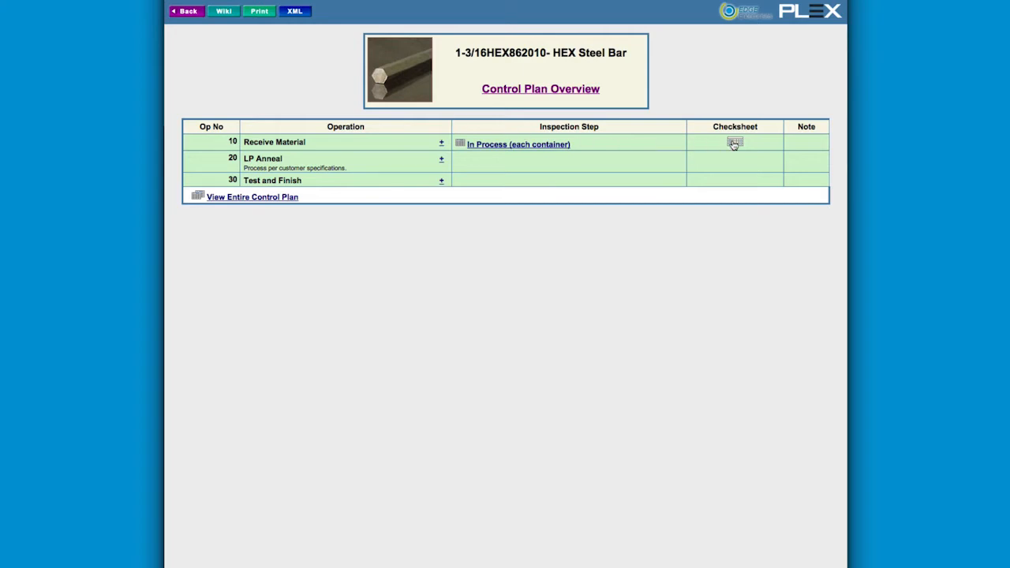
click(736, 142)
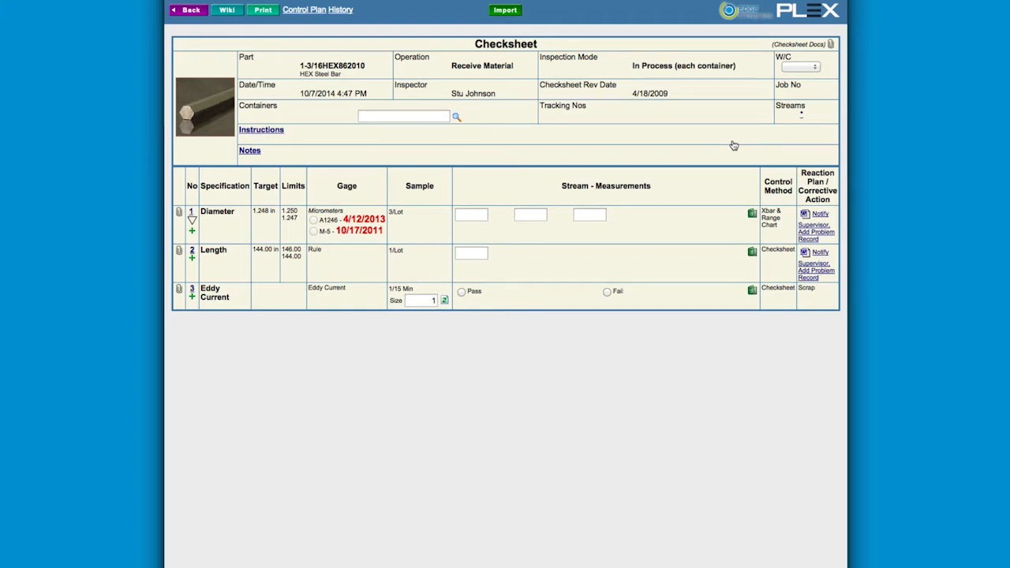
mouse_move(698, 140)
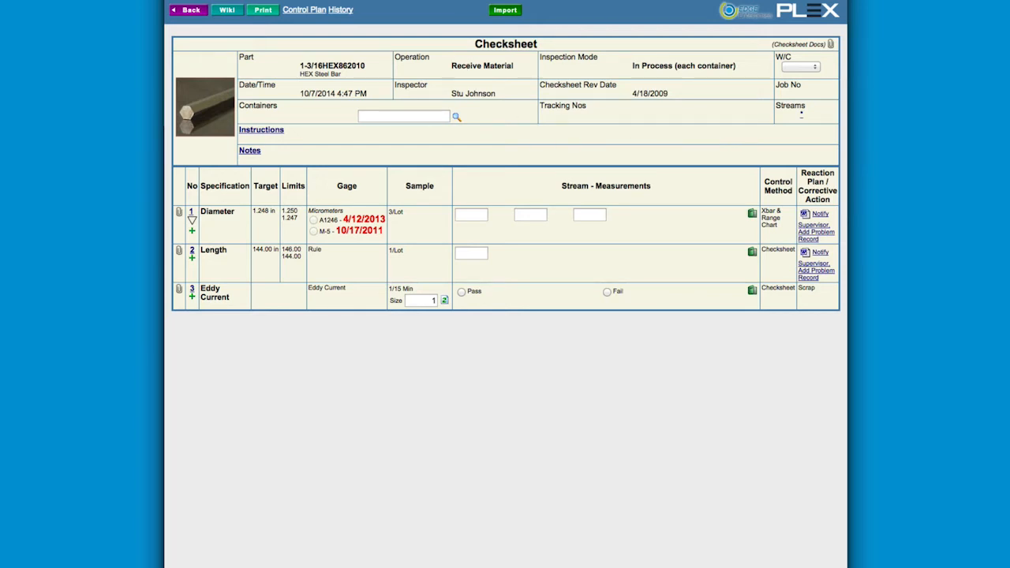
View the PPAP list and PPAP 59 submission package, then move to the Problem Log
click(317, 9)
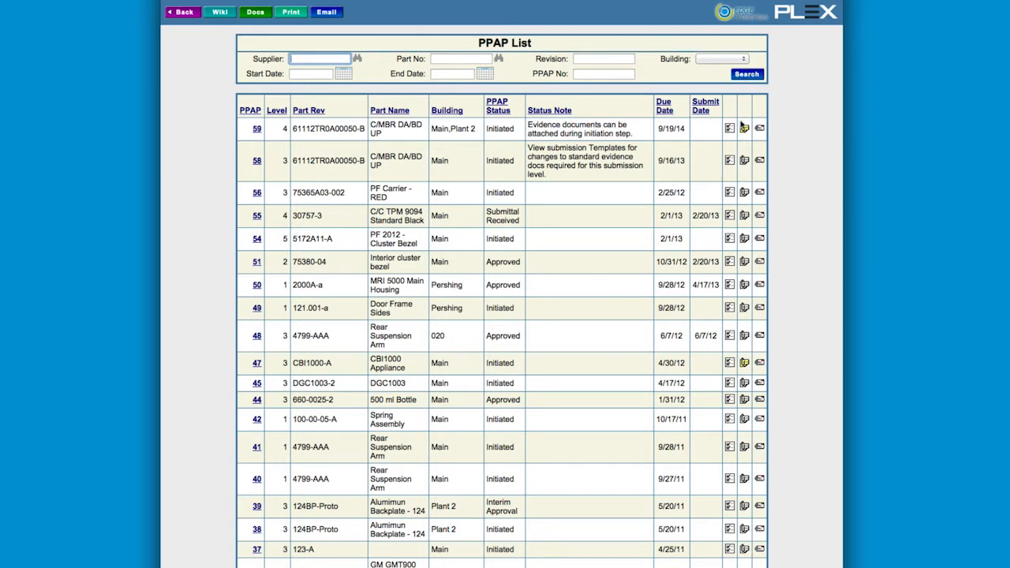
click(255, 128)
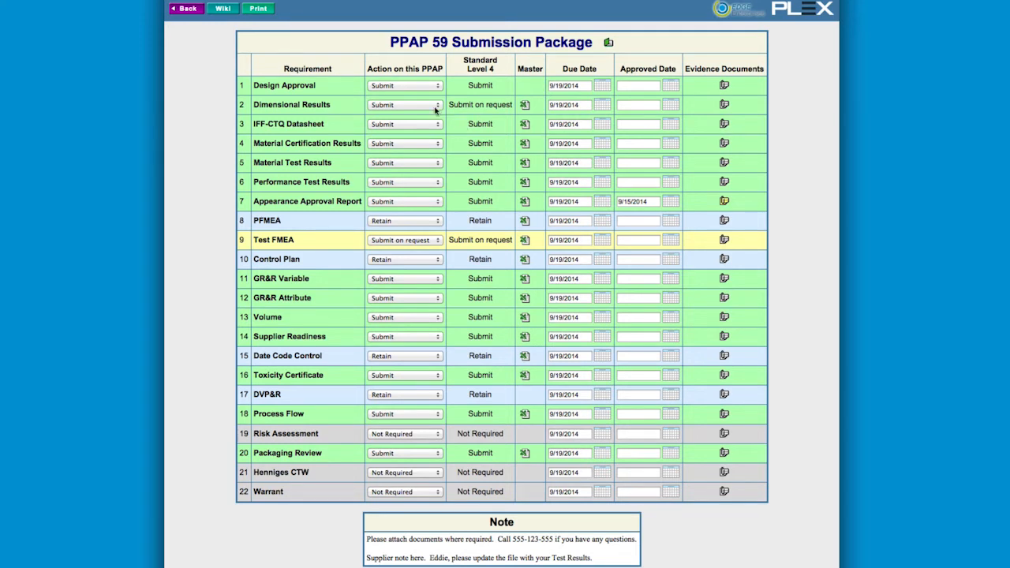
click(405, 85)
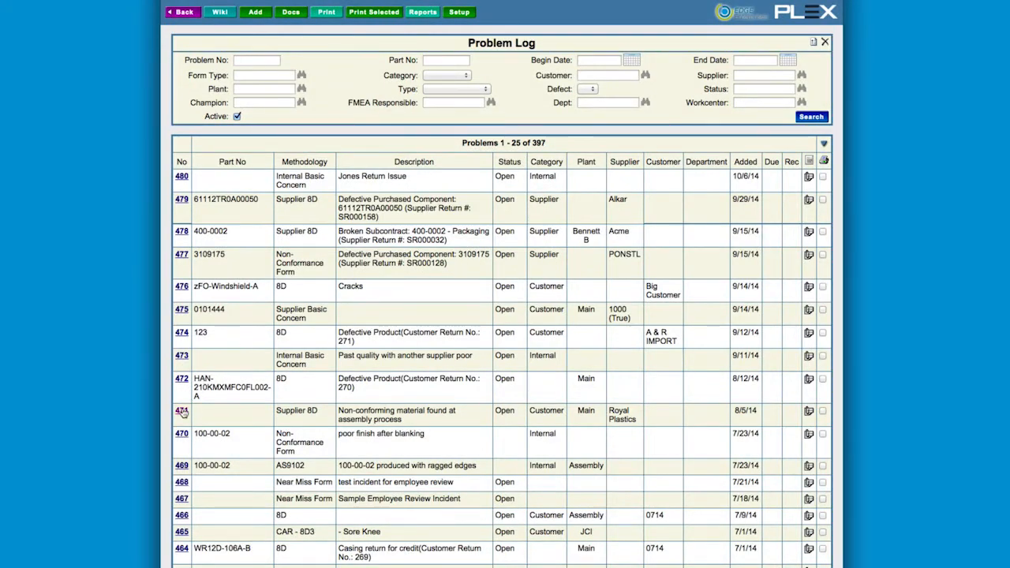
Read through the Supplier 8D form for problem 471 on non-conforming material
click(181, 411)
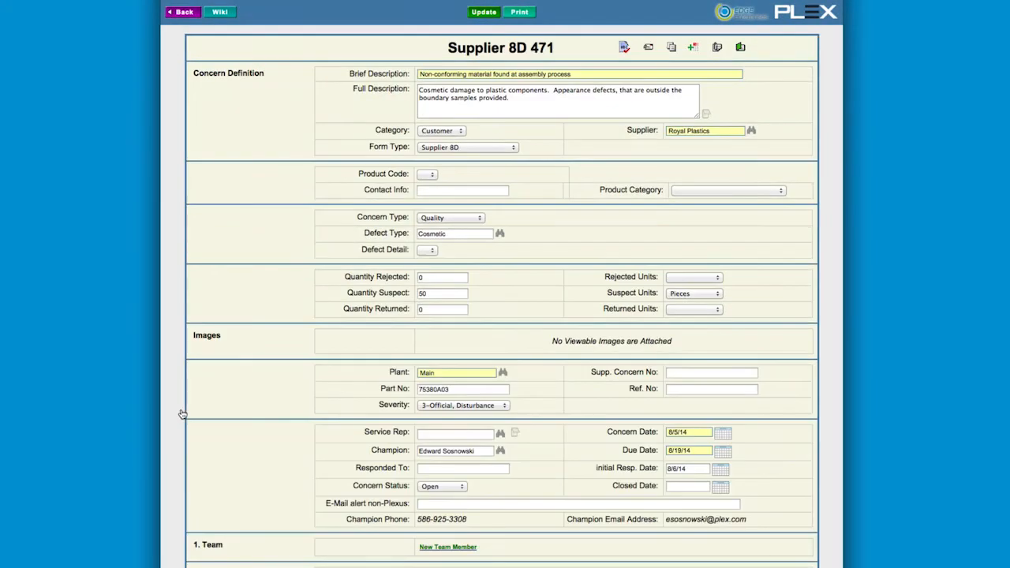
scroll(down, 3)
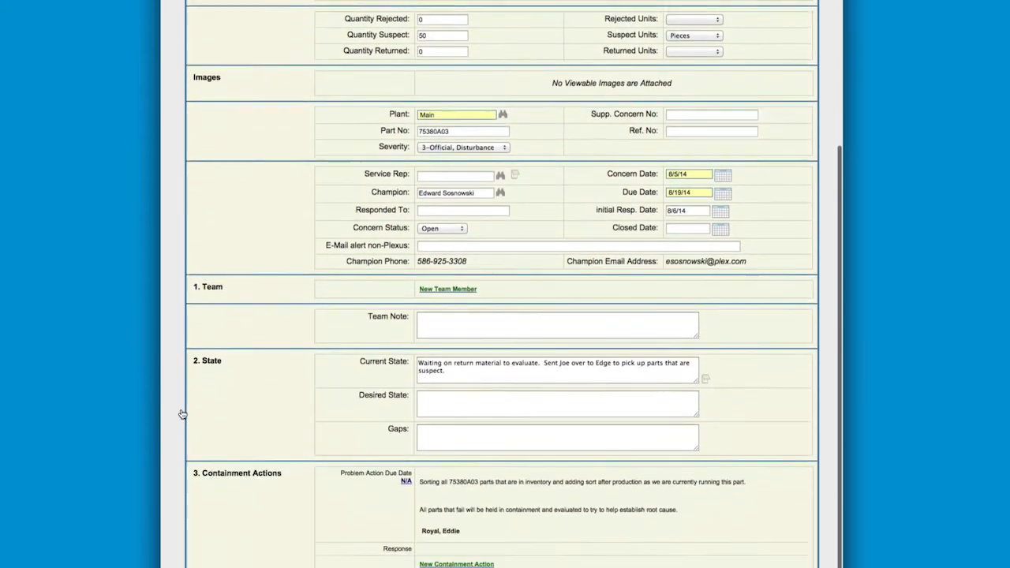
scroll(down, 3)
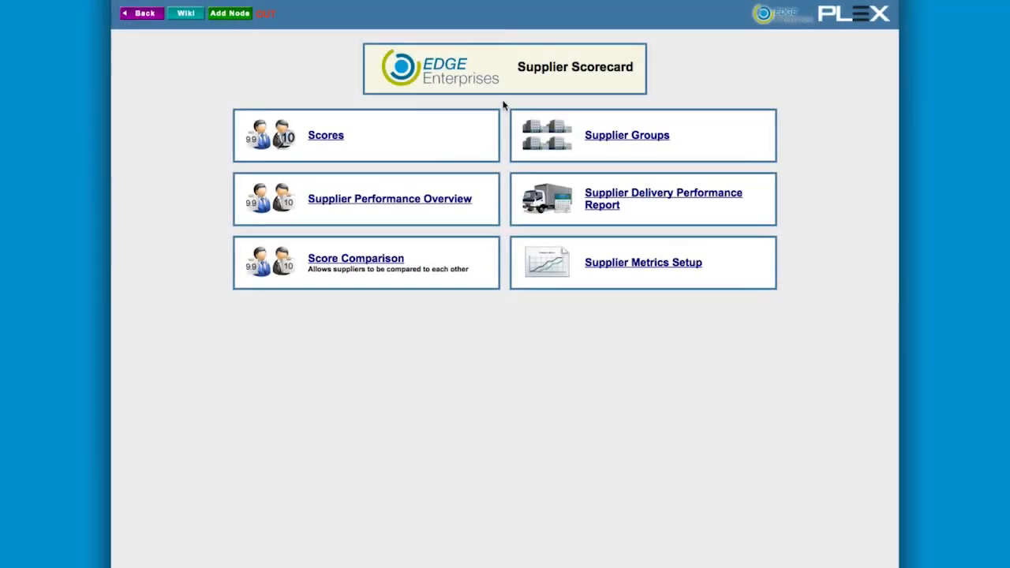
Go from the Supplier Scorecard page to the APQP Checklists Menu
click(325, 136)
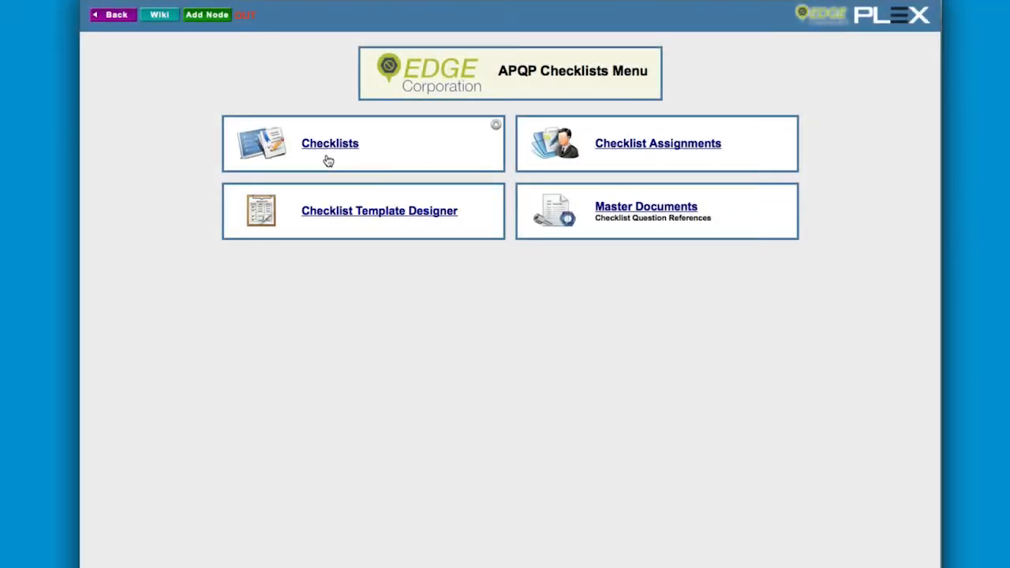
Search for checklist 108912 and display its record
click(329, 142)
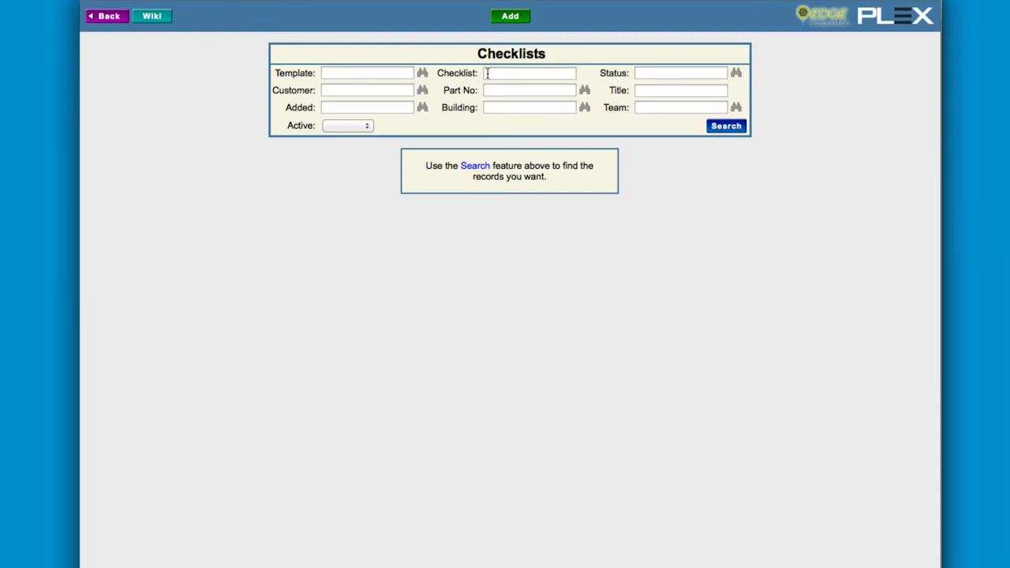
text(108912)
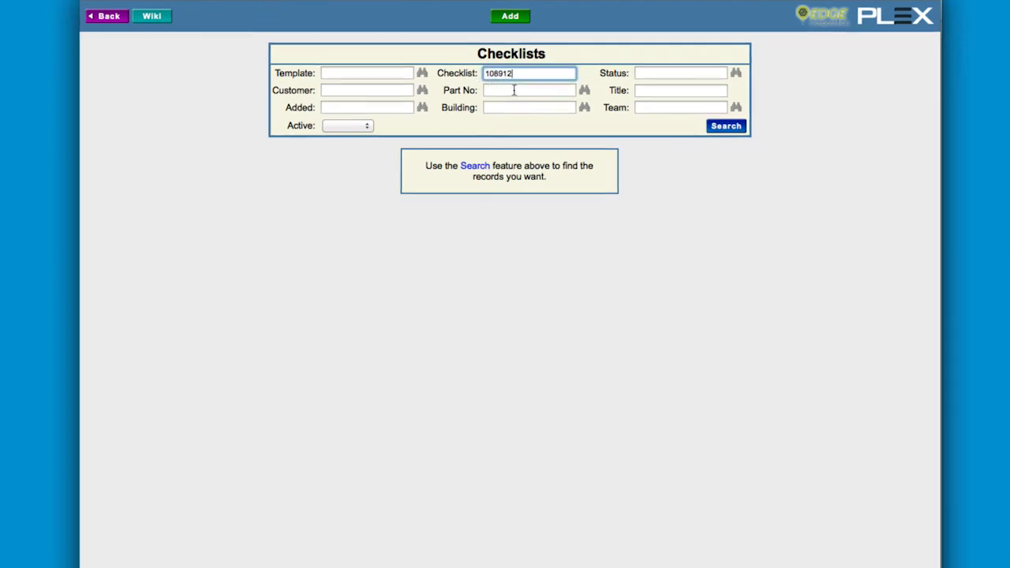
click(724, 126)
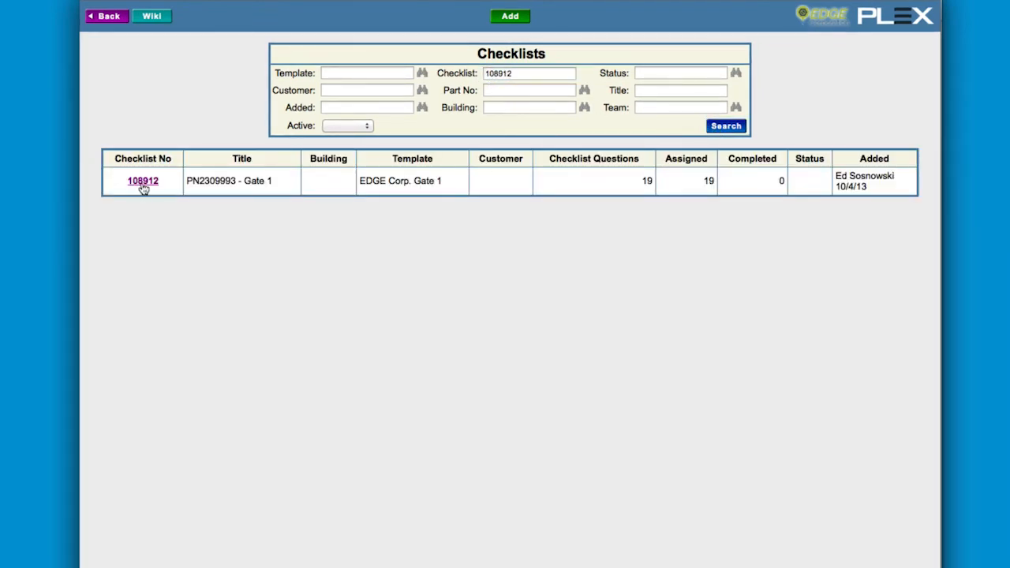
click(142, 180)
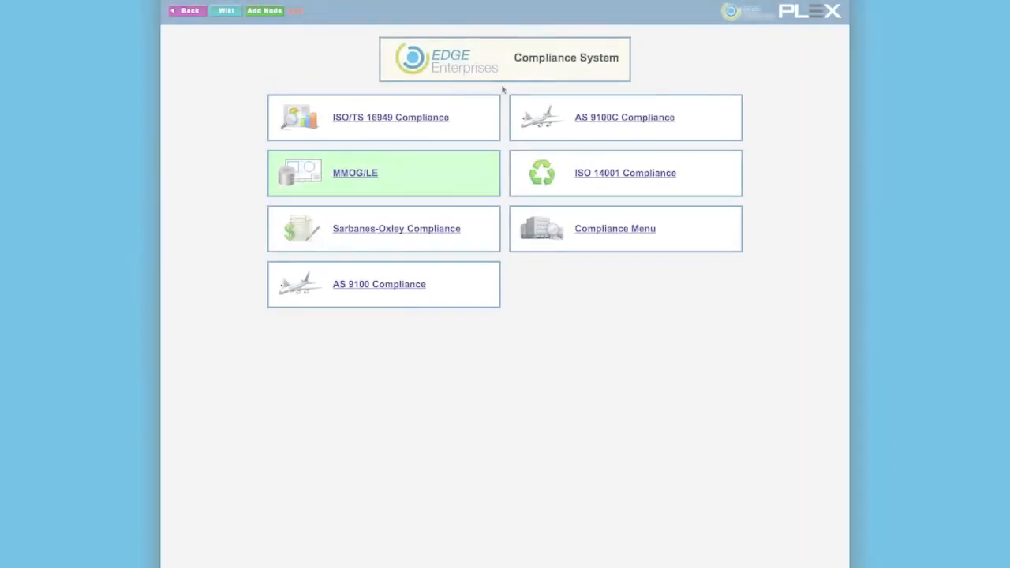
Show the AS 9100C Compliance requirements list in the Compliance System
click(625, 117)
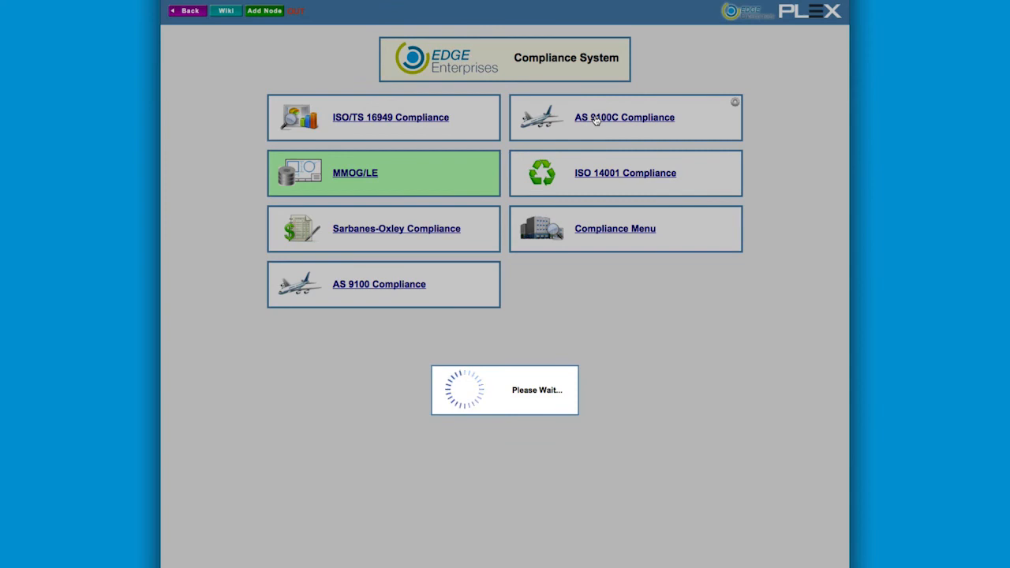
click(625, 117)
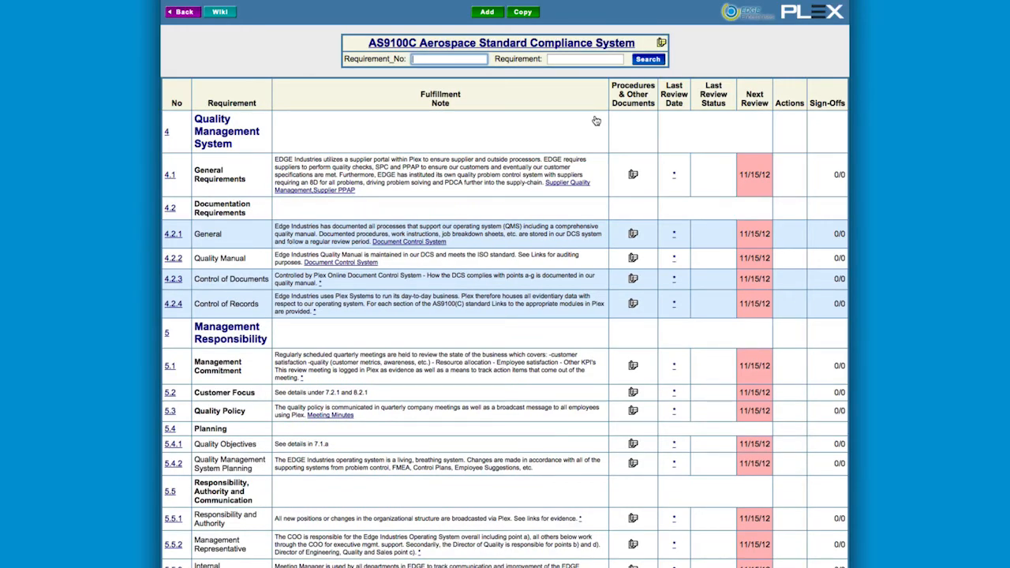